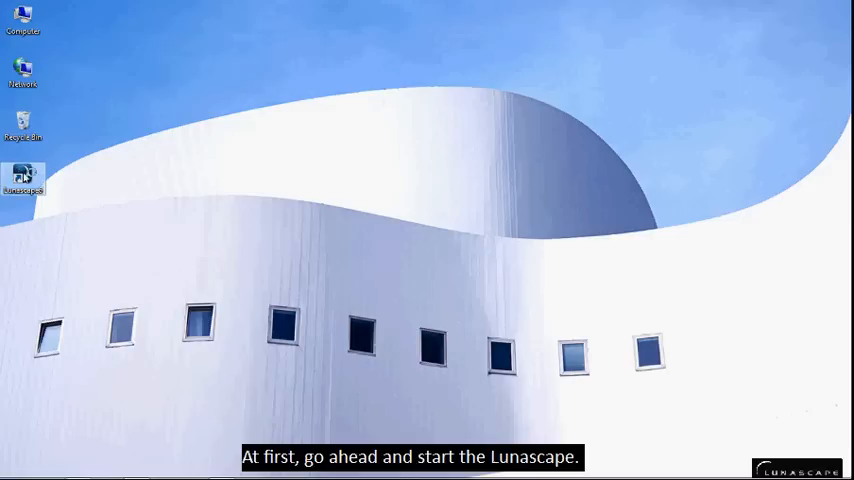
# Launch Lunascape 6 from its desktop shortcut
pyautogui.doubleClick(24, 176)
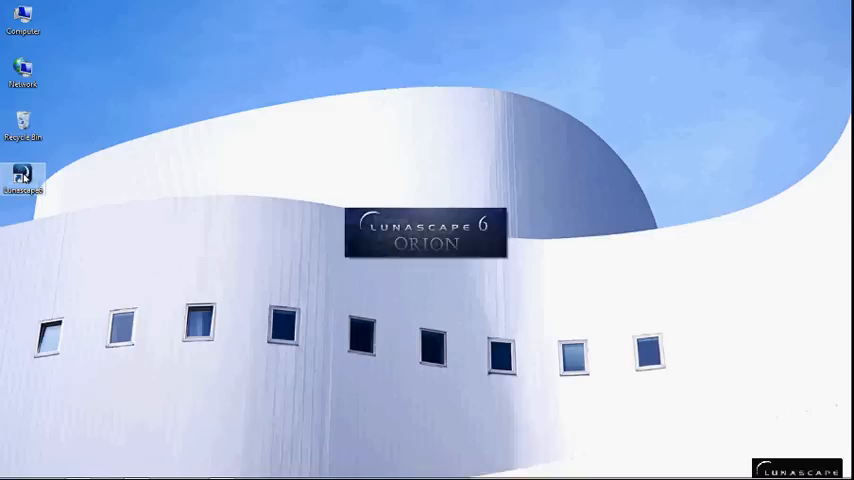
pyautogui.doubleClick(24, 176)
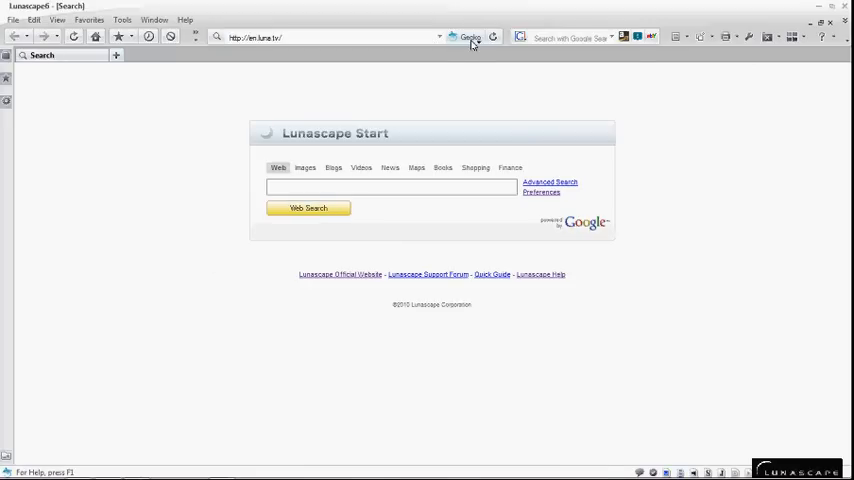
pyautogui.moveTo(470, 38)
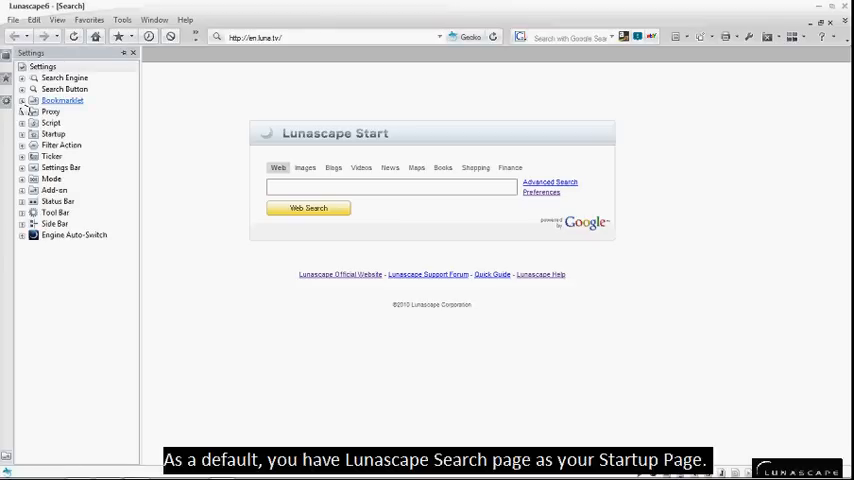
# Review the Search startup page's link properties under Startup and close them unchanged
pyautogui.click(52, 132)
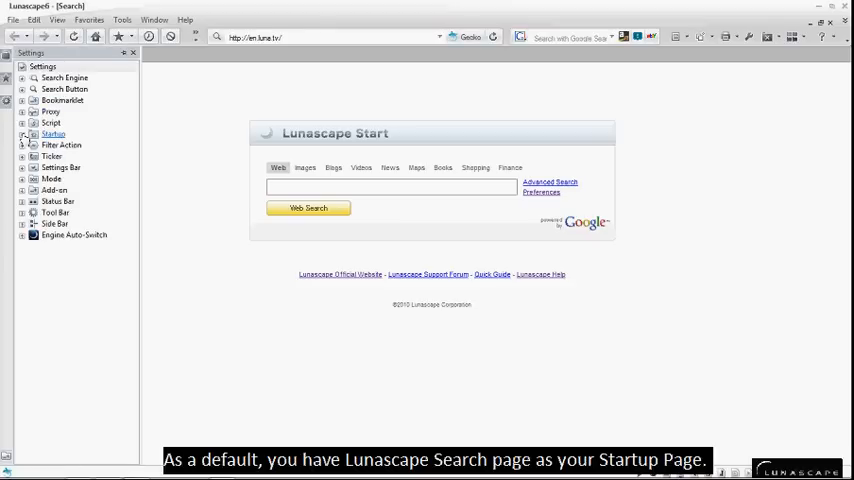
pyautogui.click(24, 134)
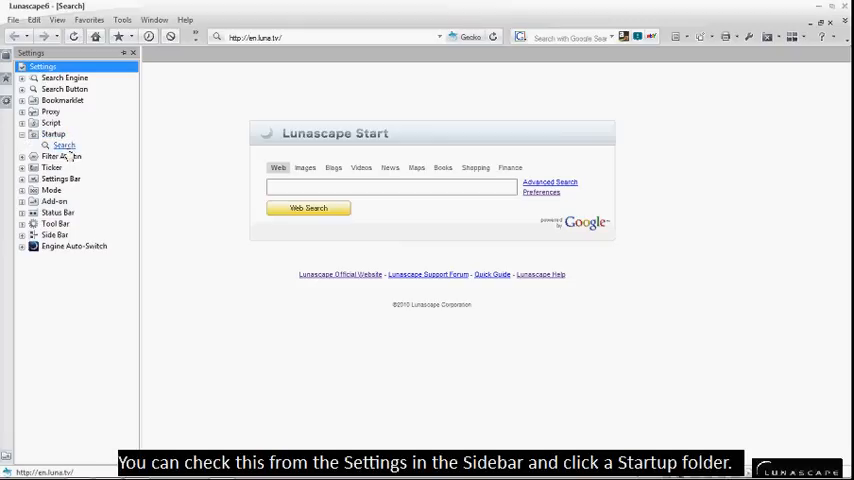
pyautogui.rightClick(64, 144)
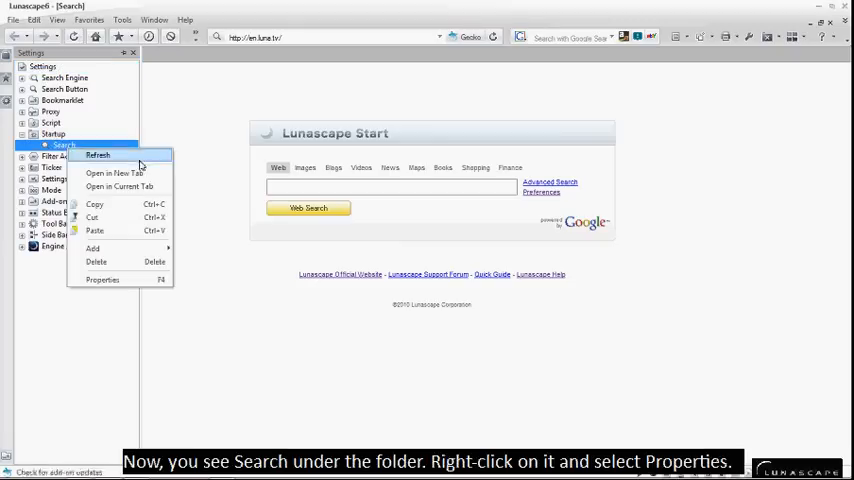
pyautogui.moveTo(102, 280)
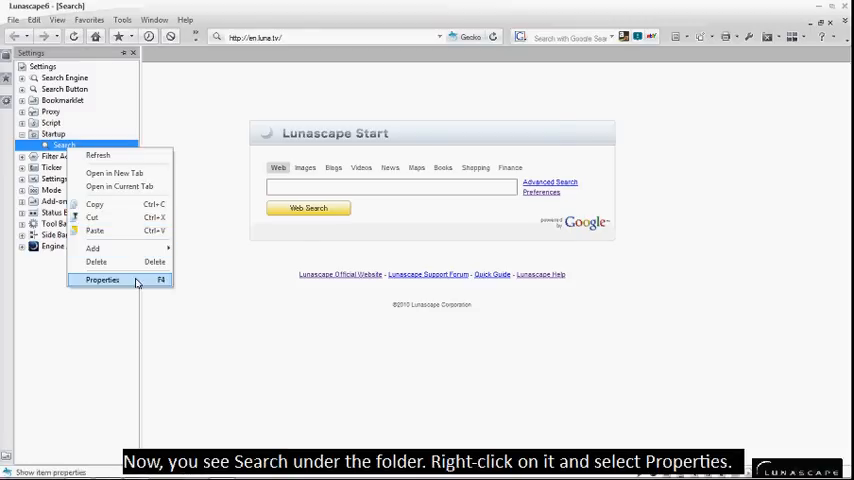
pyautogui.click(102, 280)
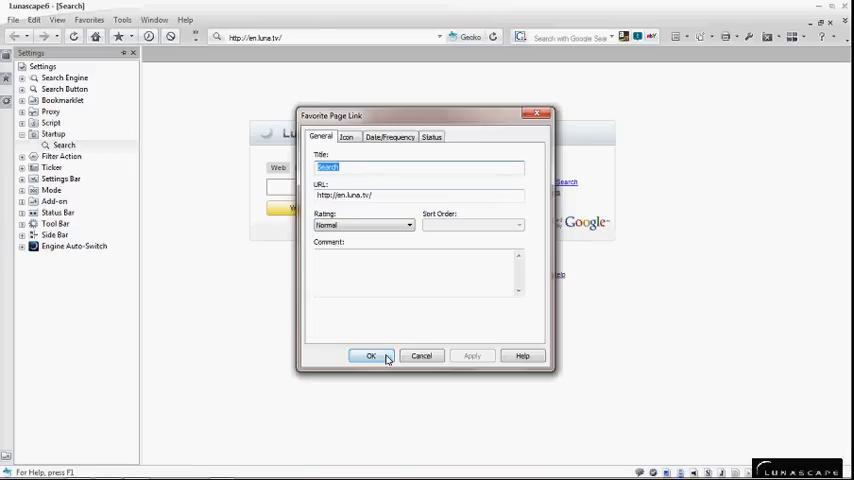
pyautogui.click(372, 356)
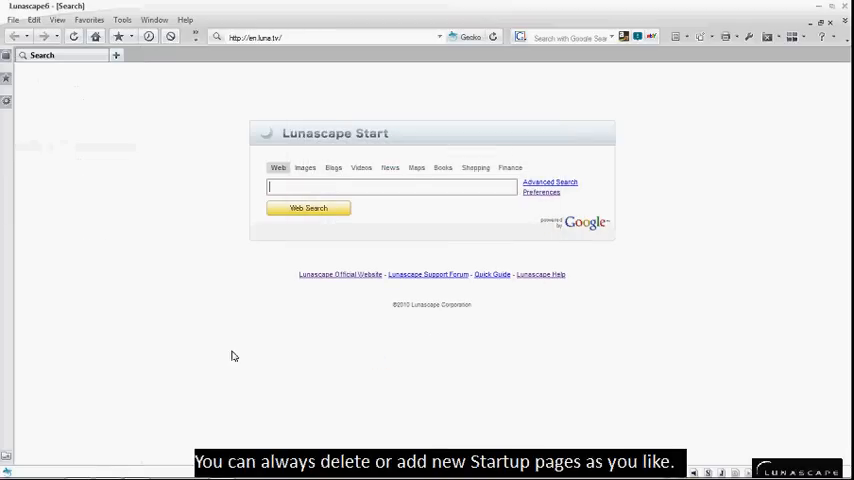
pyautogui.moveTo(198, 156)
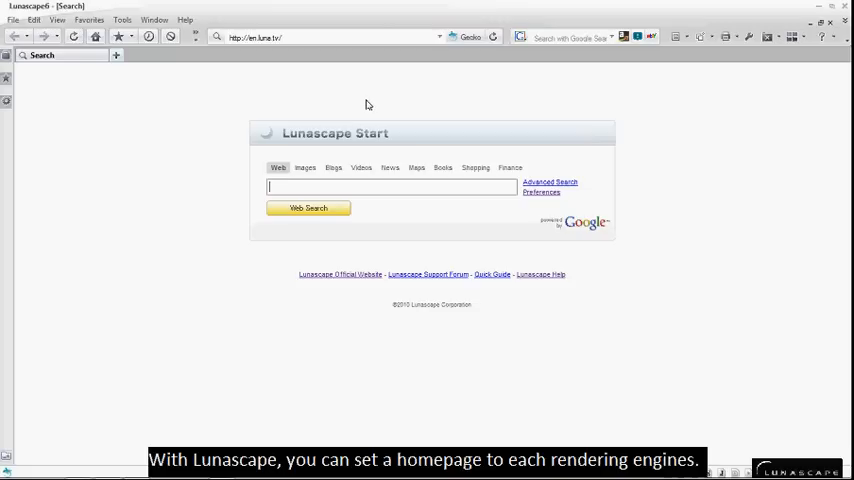
pyautogui.moveTo(440, 104)
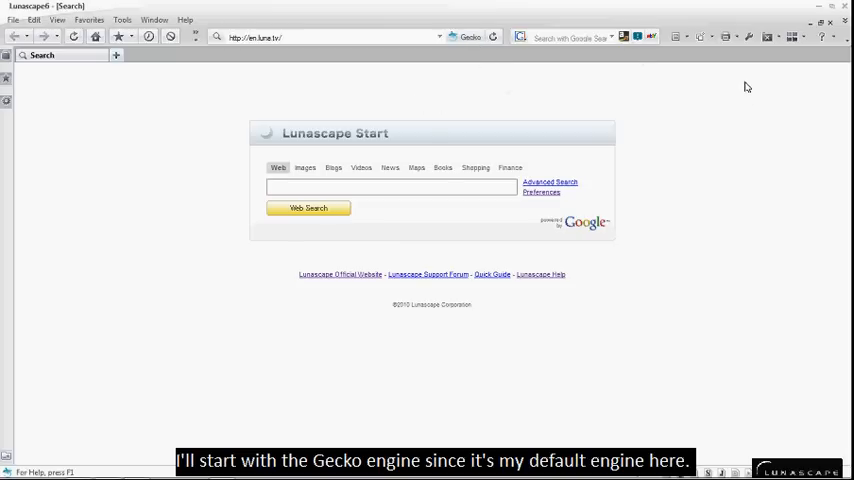
# Set the Gecko engine's home page to the Lunascape website via Gecko Options
pyautogui.click(748, 36)
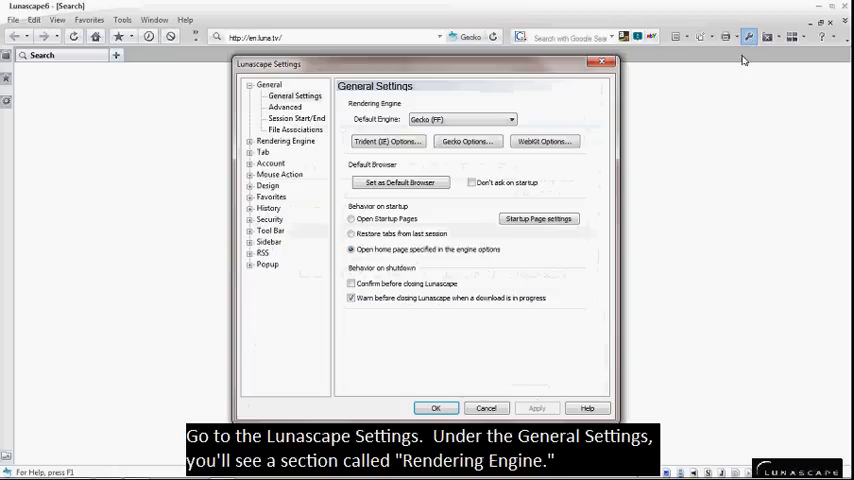
pyautogui.click(268, 84)
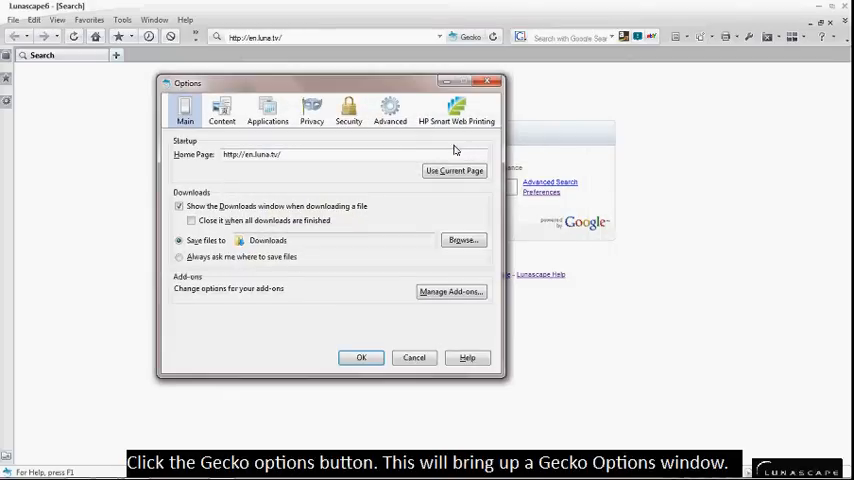
pyautogui.moveTo(370, 150)
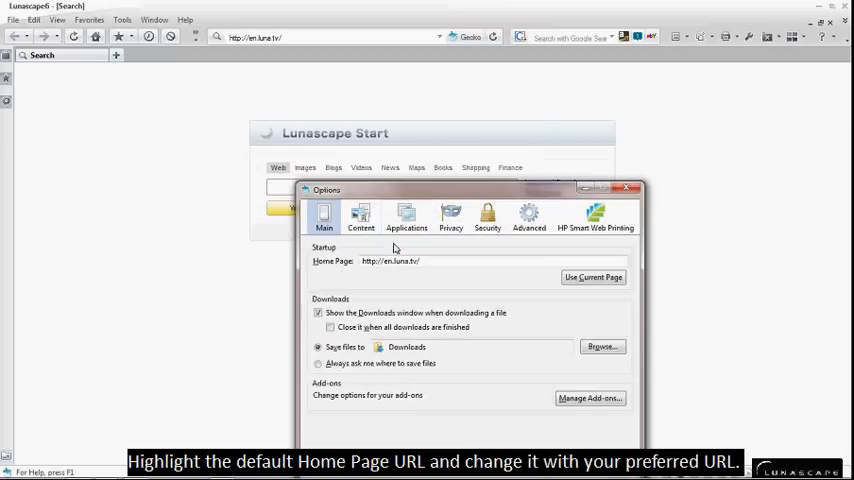
pyautogui.doubleClick(390, 260)
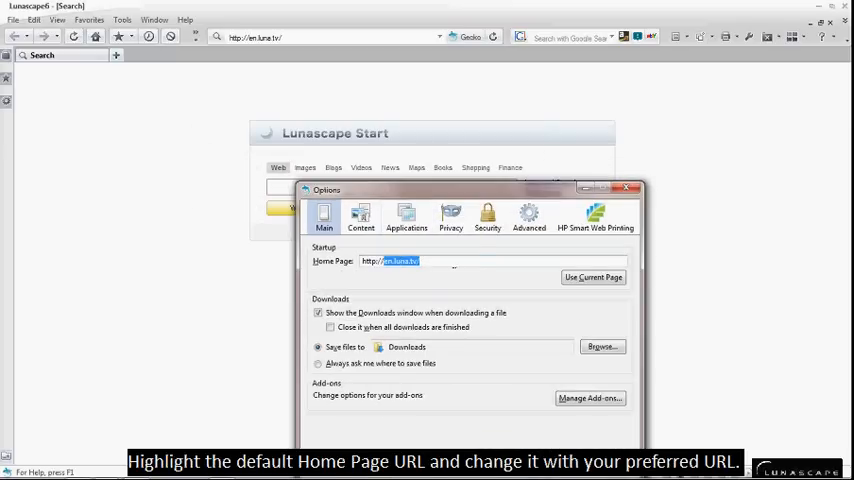
pyautogui.write('http://www')
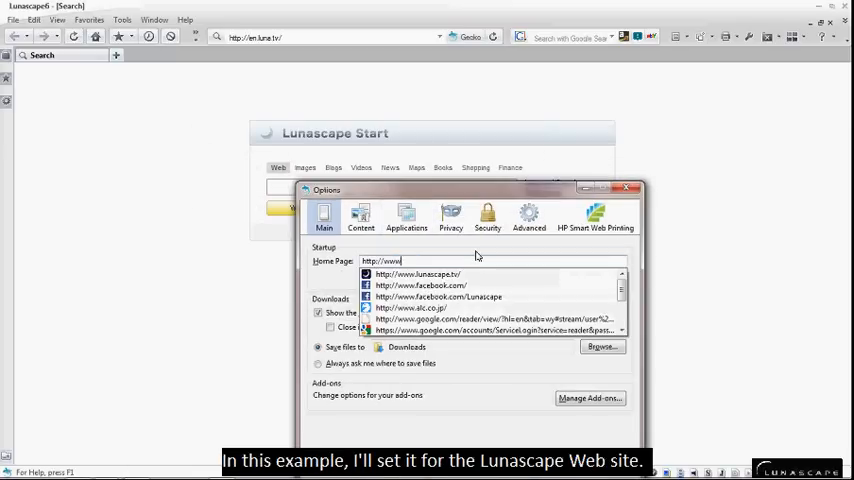
pyautogui.write('.l')
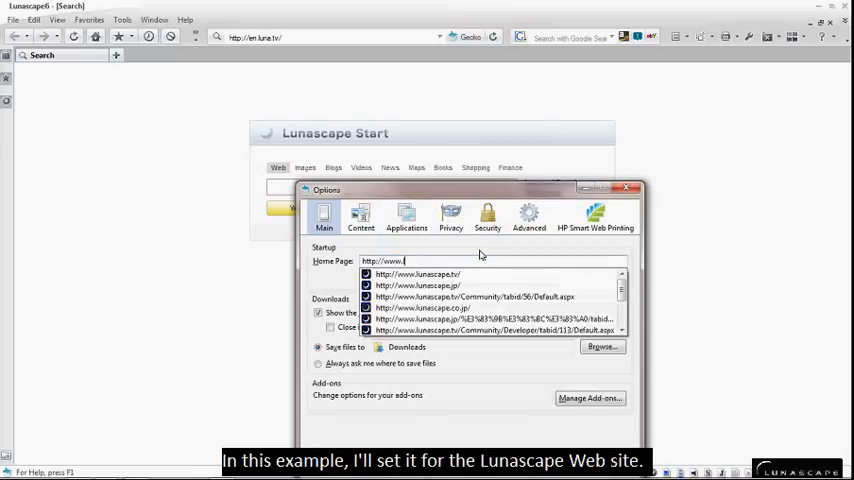
pyautogui.click(416, 274)
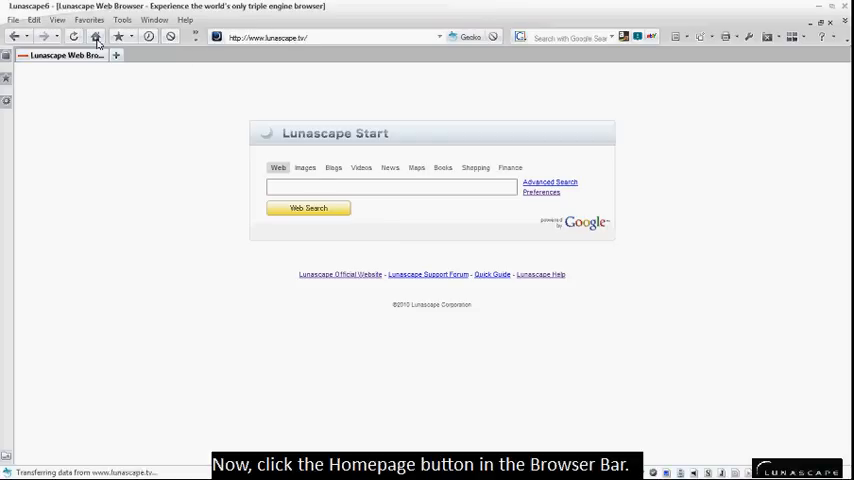
# Load the home page to verify the Lunascape site opens
pyautogui.click(96, 36)
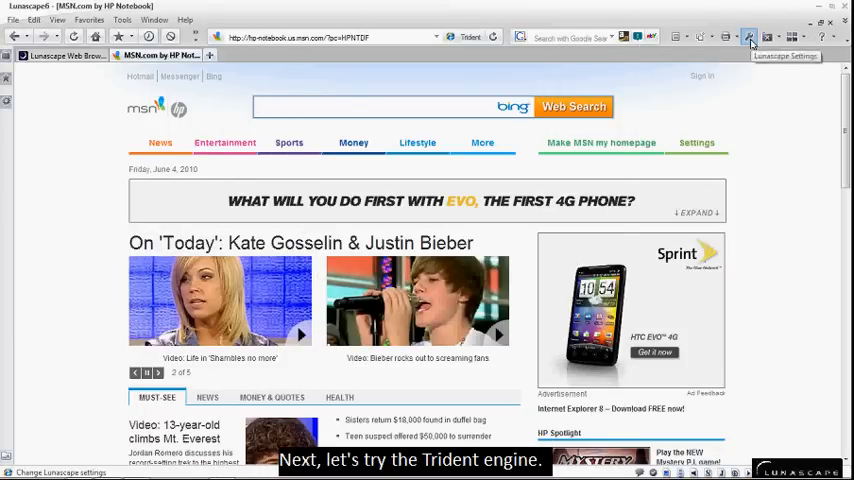
pyautogui.click(748, 36)
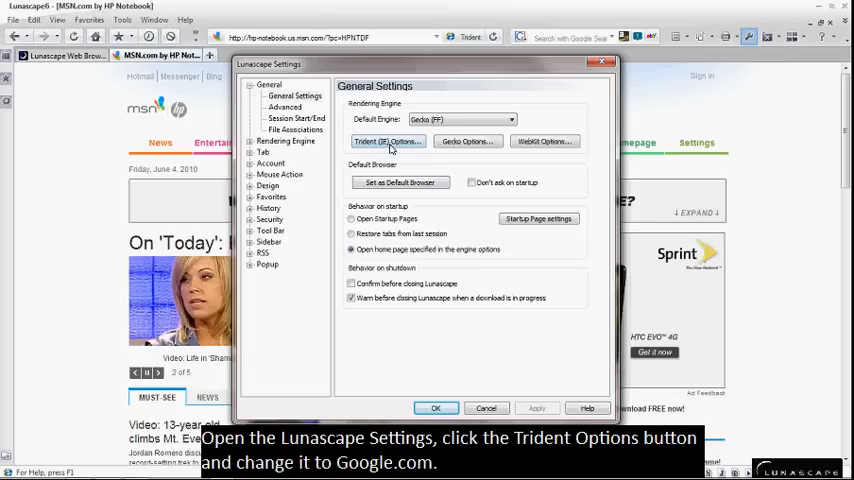
pyautogui.click(386, 140)
pyautogui.write('http://www.google.com')
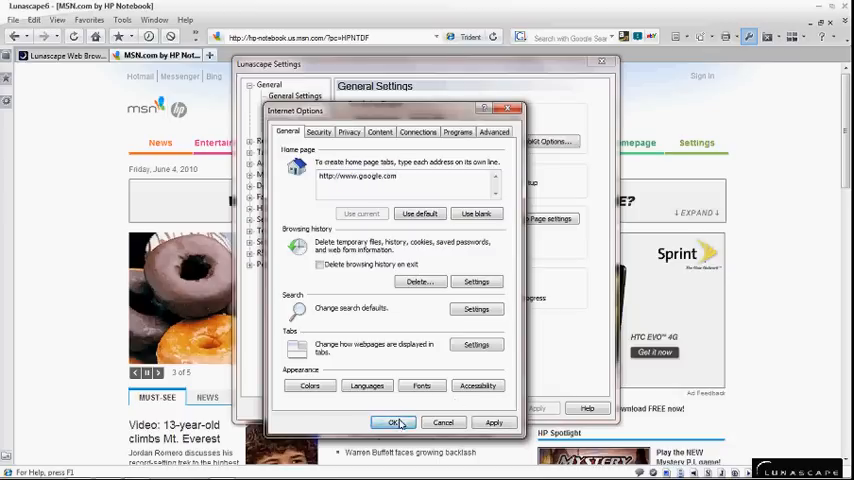
pyautogui.click(392, 420)
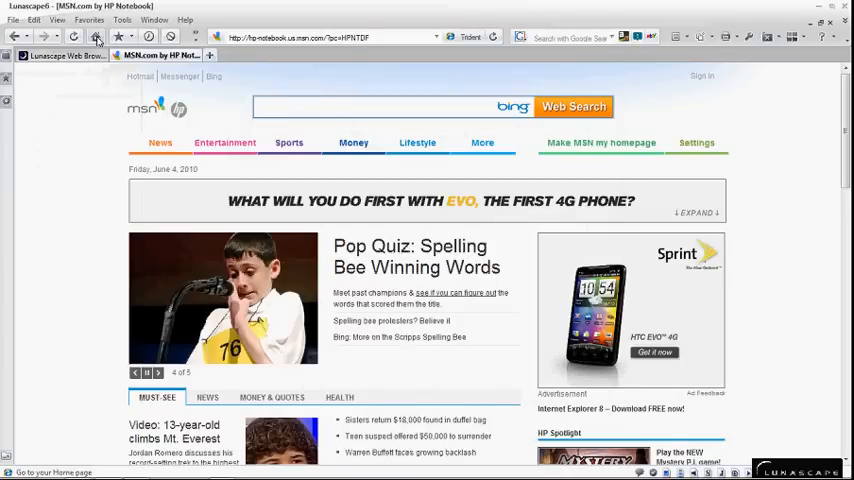
pyautogui.click(96, 36)
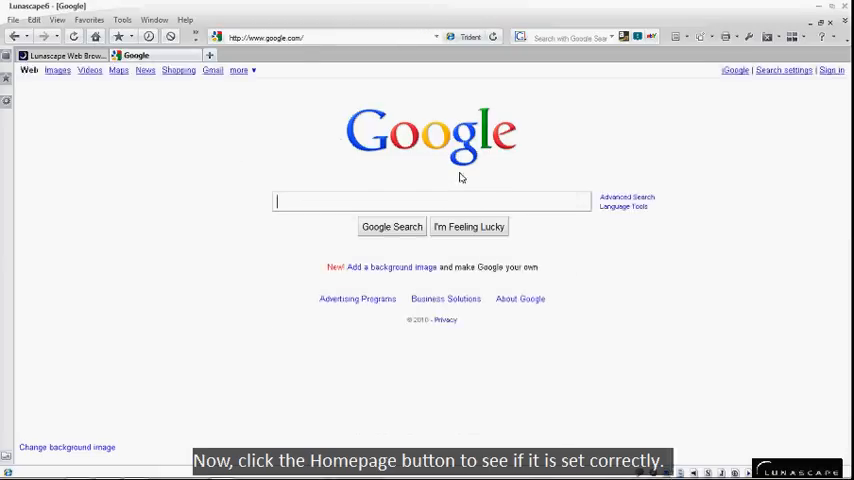
pyautogui.click(750, 36)
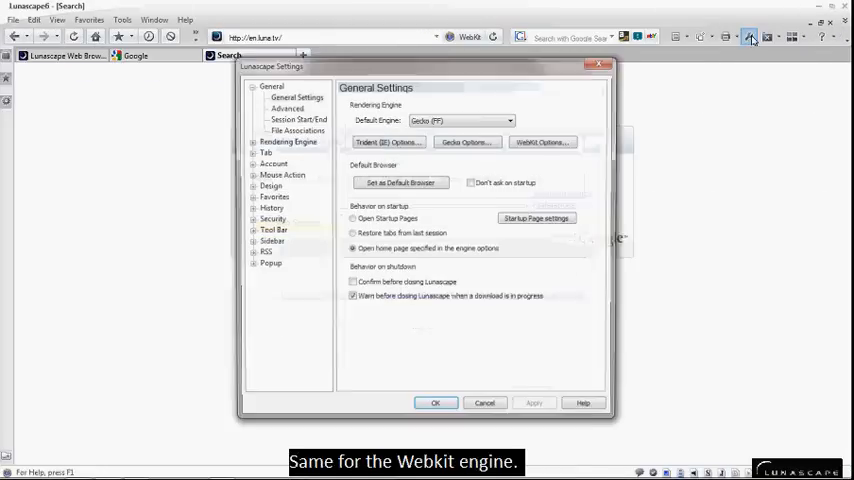
pyautogui.click(542, 142)
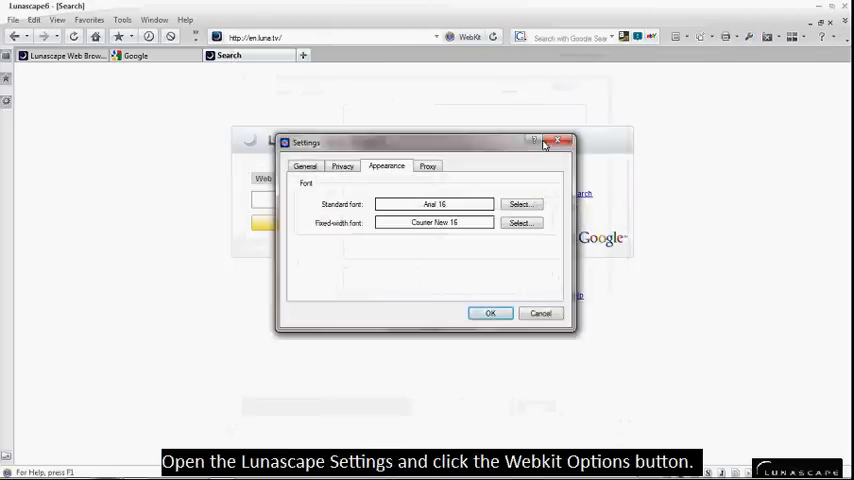
pyautogui.click(304, 166)
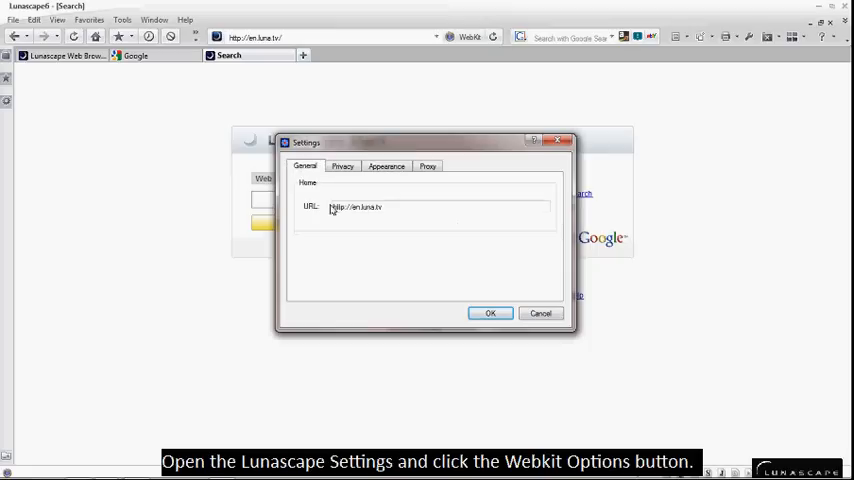
pyautogui.click(356, 208)
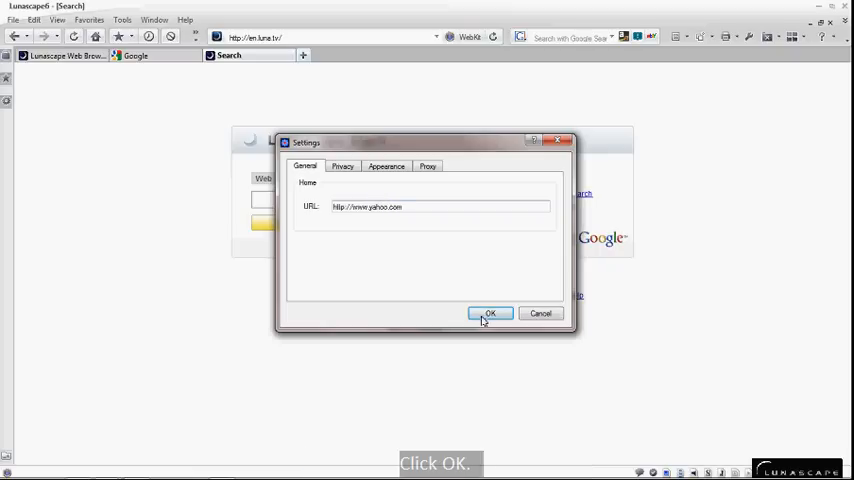
pyautogui.click(490, 312)
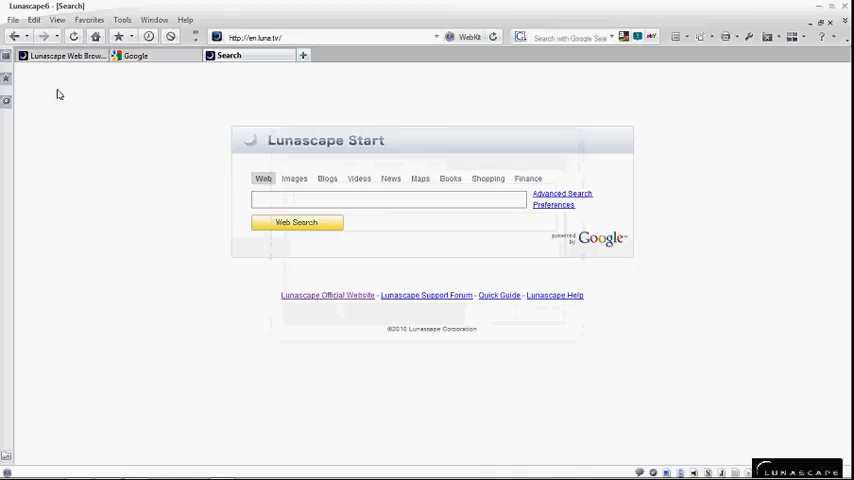